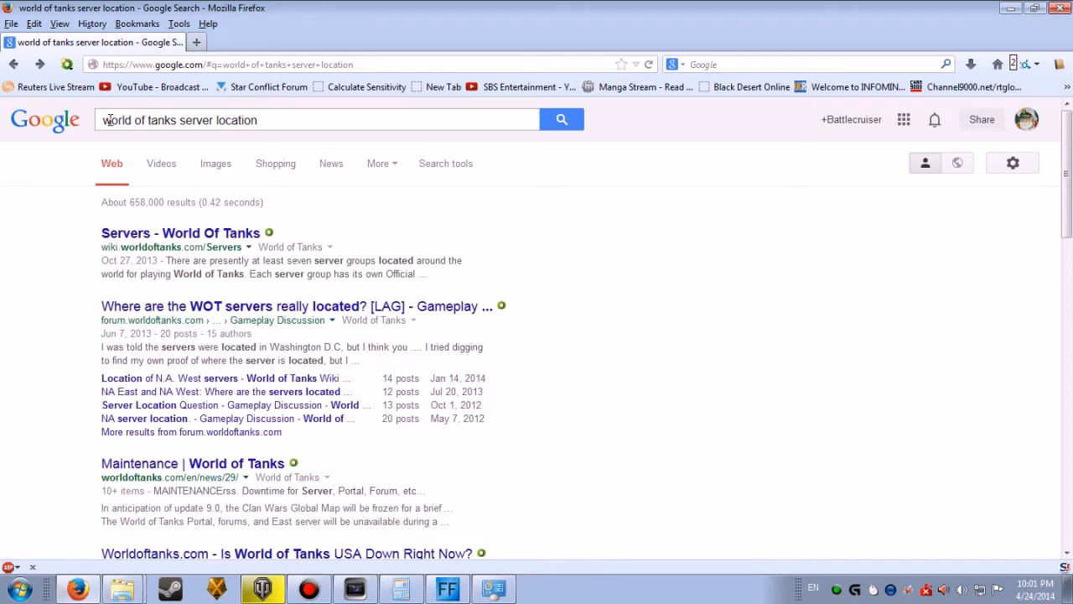
Open the 'Servers - World Of Tanks' wiki link from the Google results
left_click(179, 232)
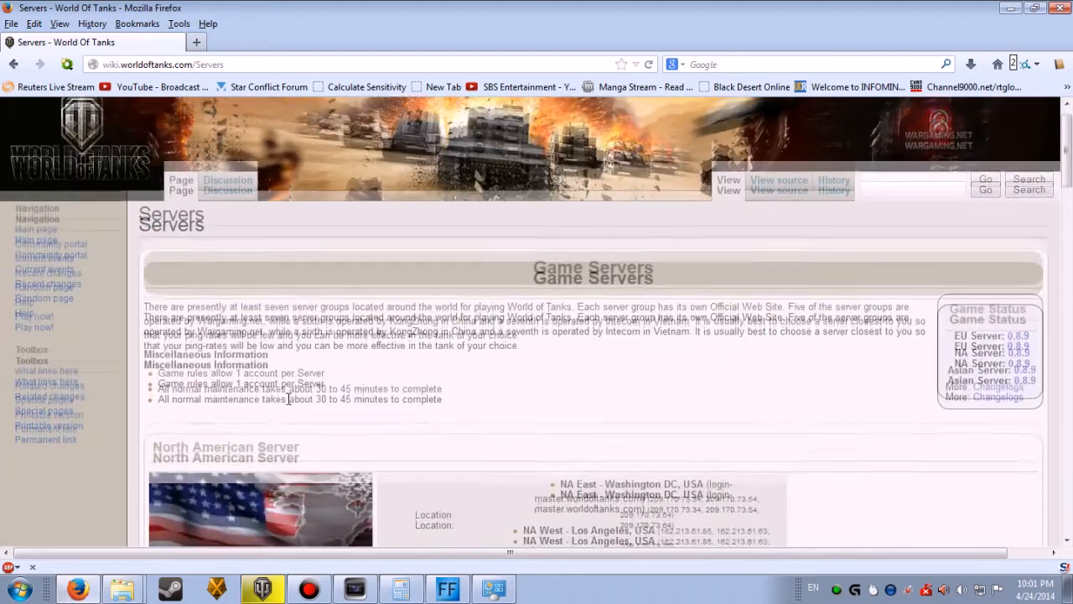
Scroll down to the North American Server section listing Washington DC and Los Angeles
scroll("down", 3)
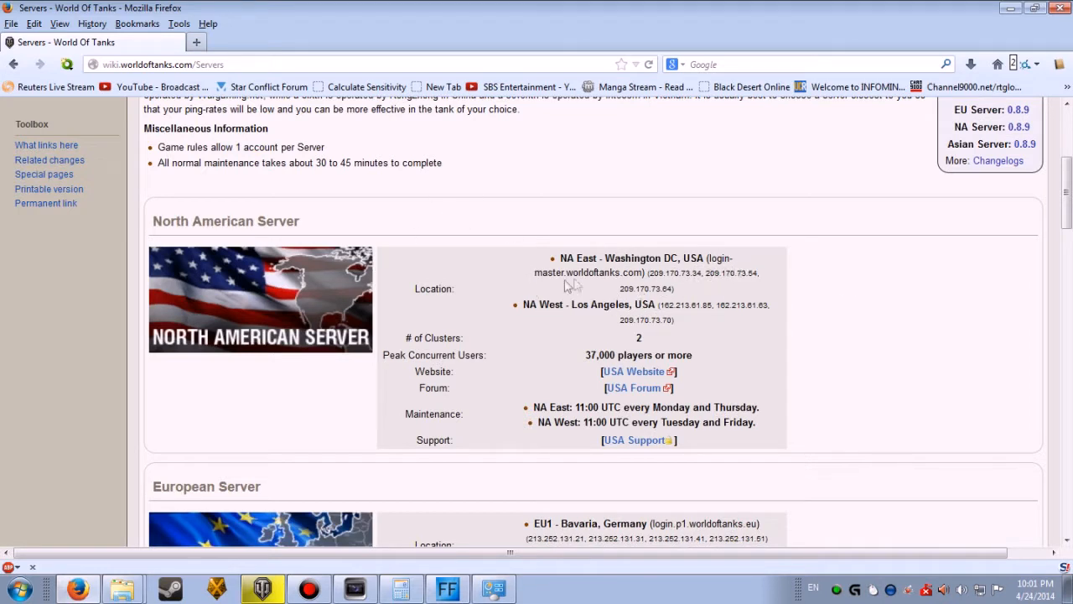
mouse_move(719, 272)
type("new york t")
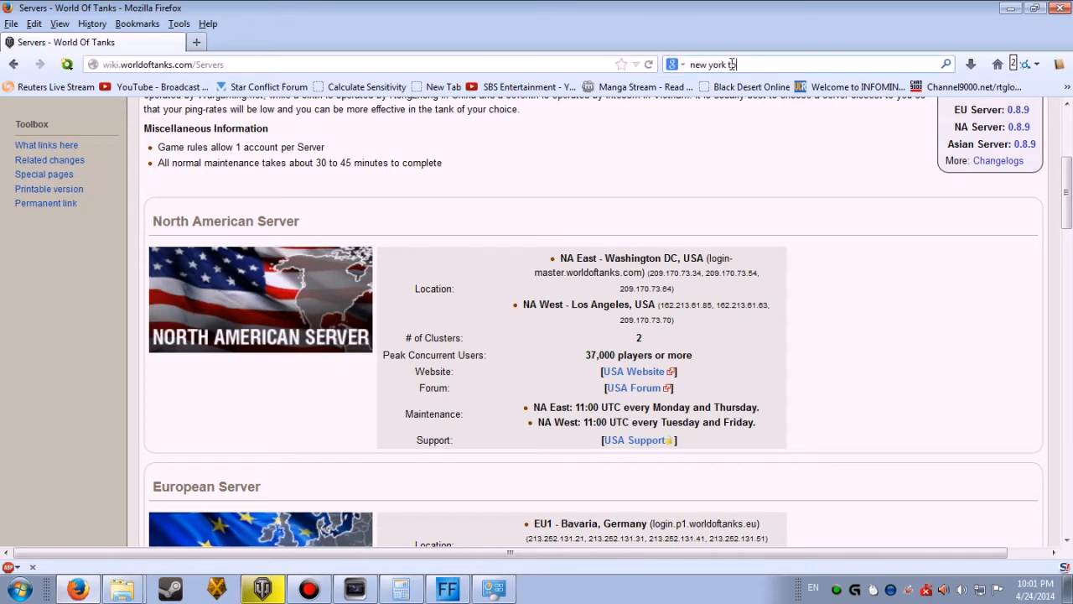
Search 'new york to washington' to get the 426-mile, ~7-hour Google Maps driving route
type("washington")
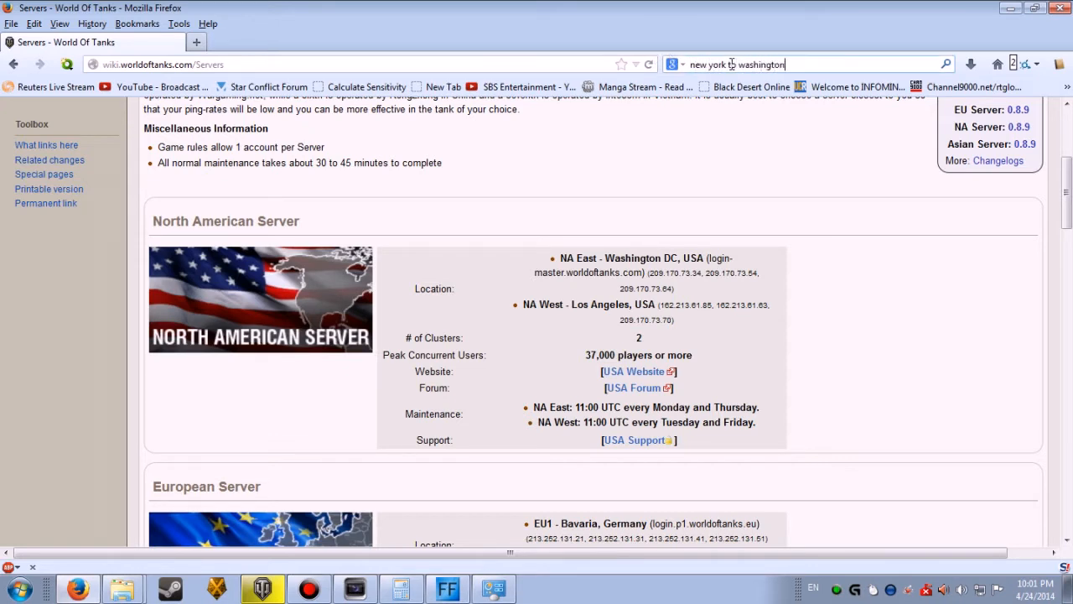
left_click(797, 63)
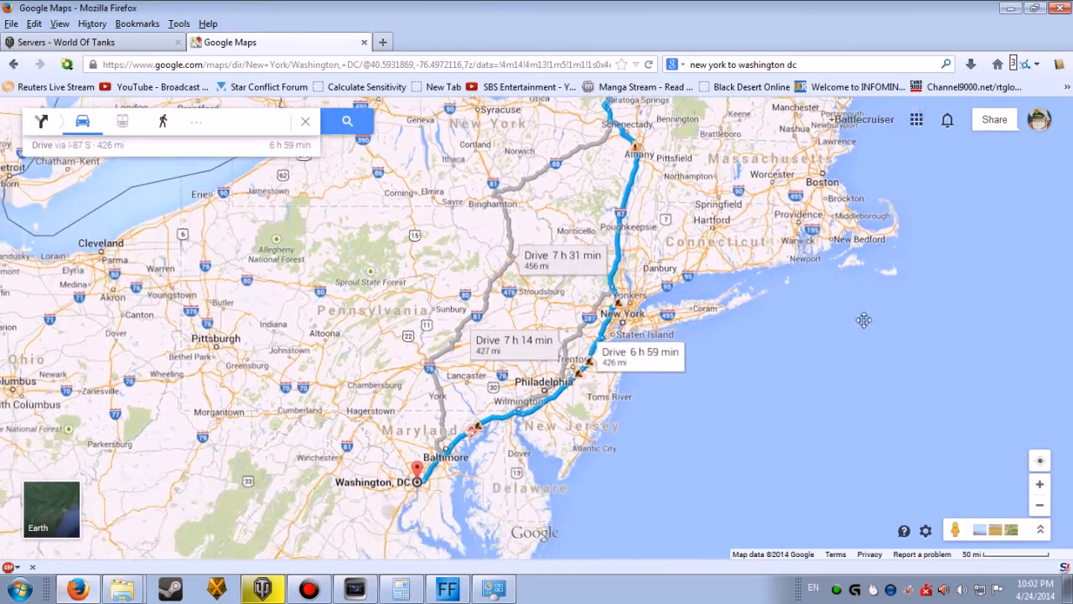
left_click_drag(863, 318, 802, 426)
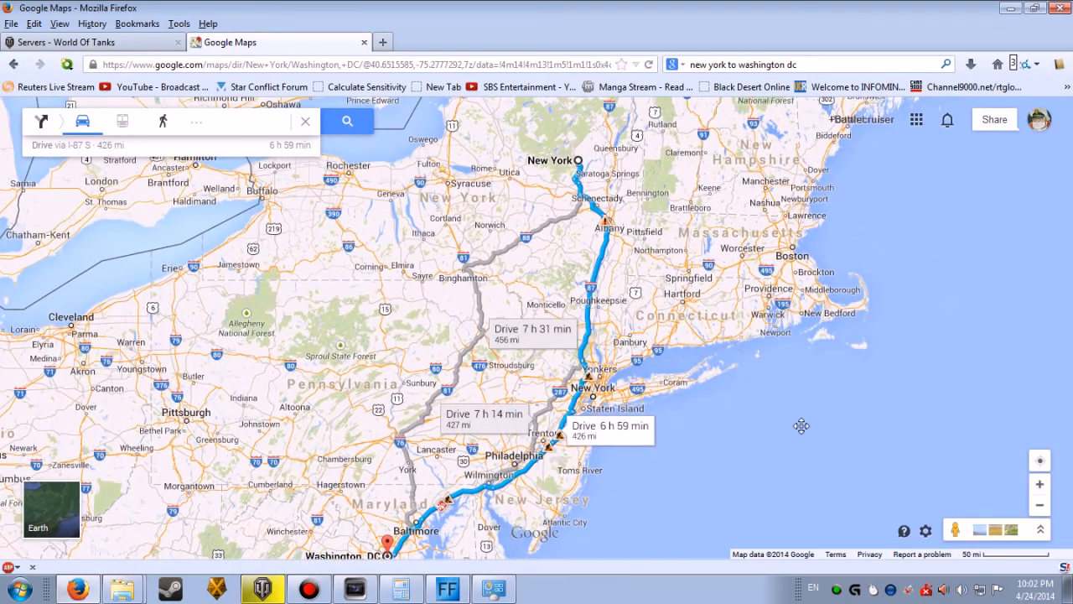
Expand the directions box to show the I-87 S route options and destination field
left_click(76, 42)
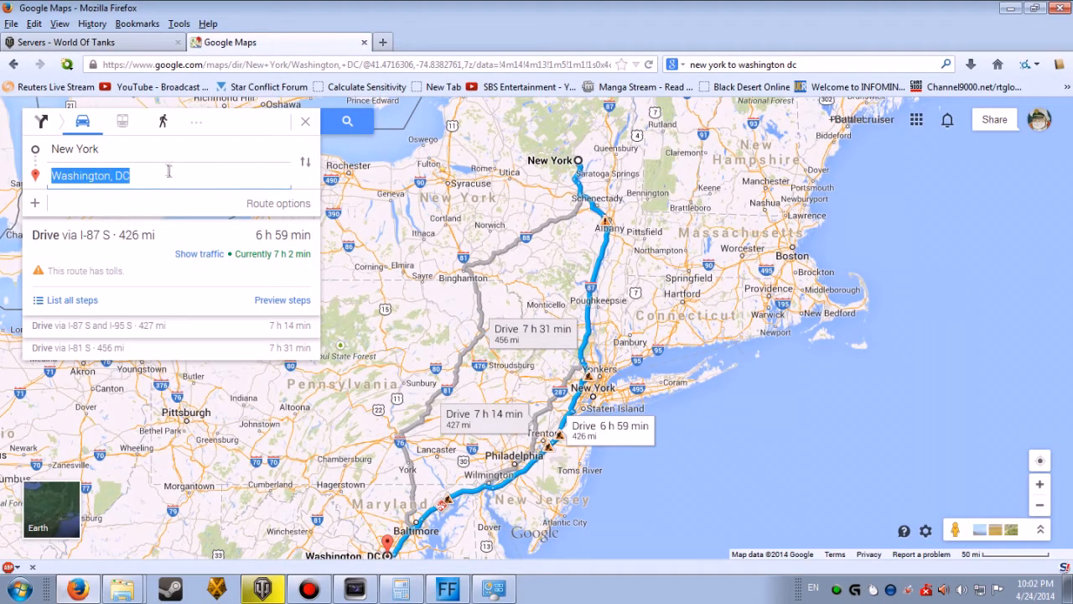
Change the destination to Los Angeles, CA, loading the 2,808-mile, 41-hour route from New York
type("los angeles")
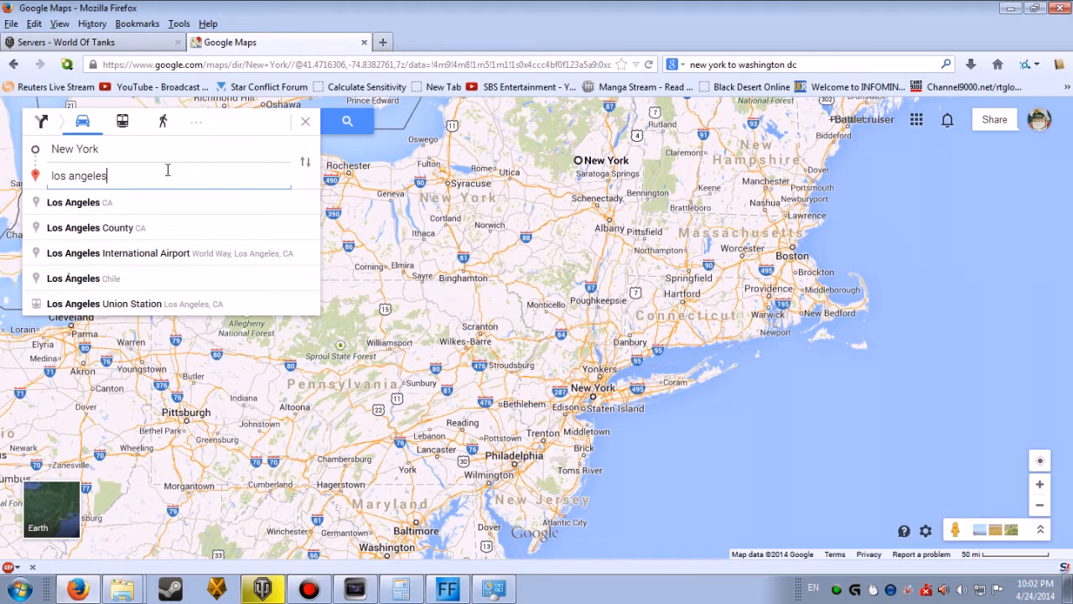
left_click(77, 202)
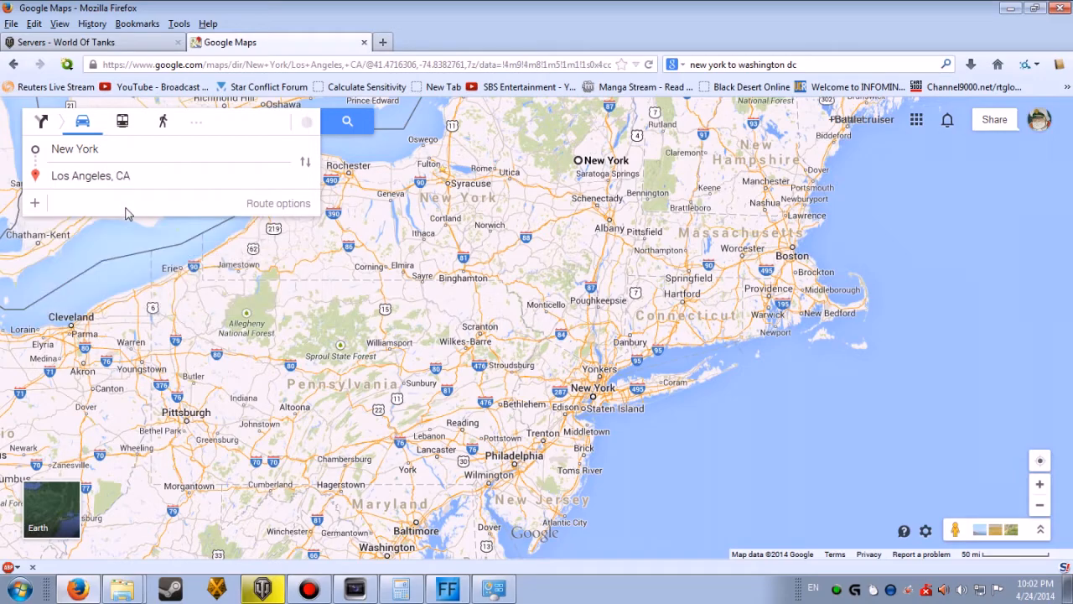
left_click(345, 120)
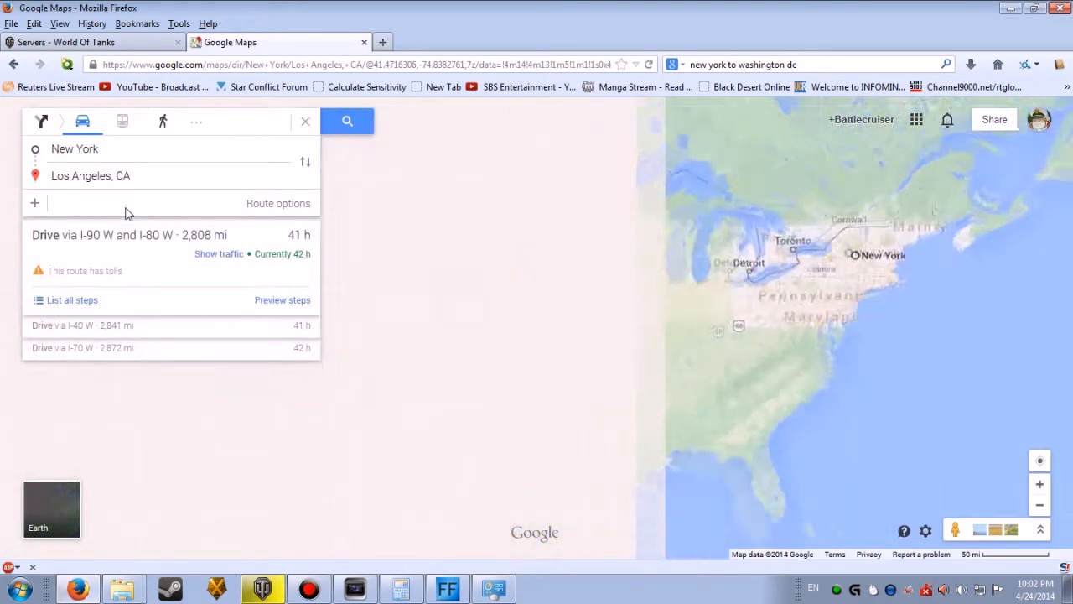